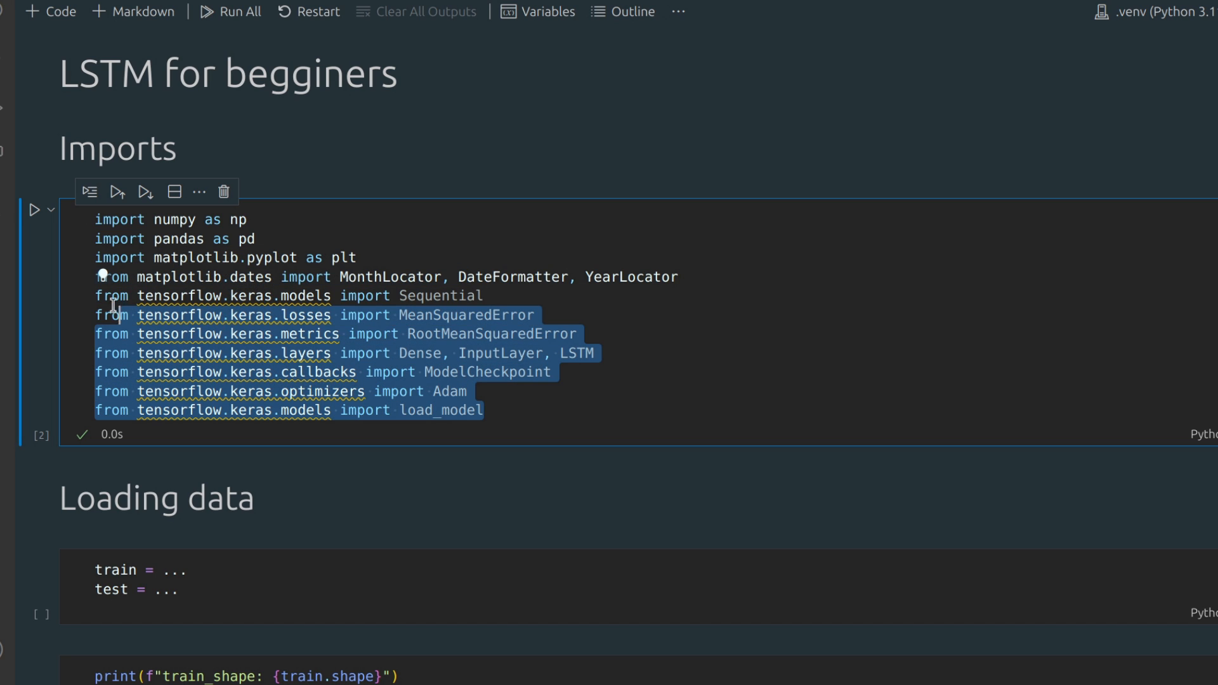
# Step: Run the shape-printing cell, showing train shape (1462, 5) and test shape (114, 5)
pyautogui.click(485, 411)
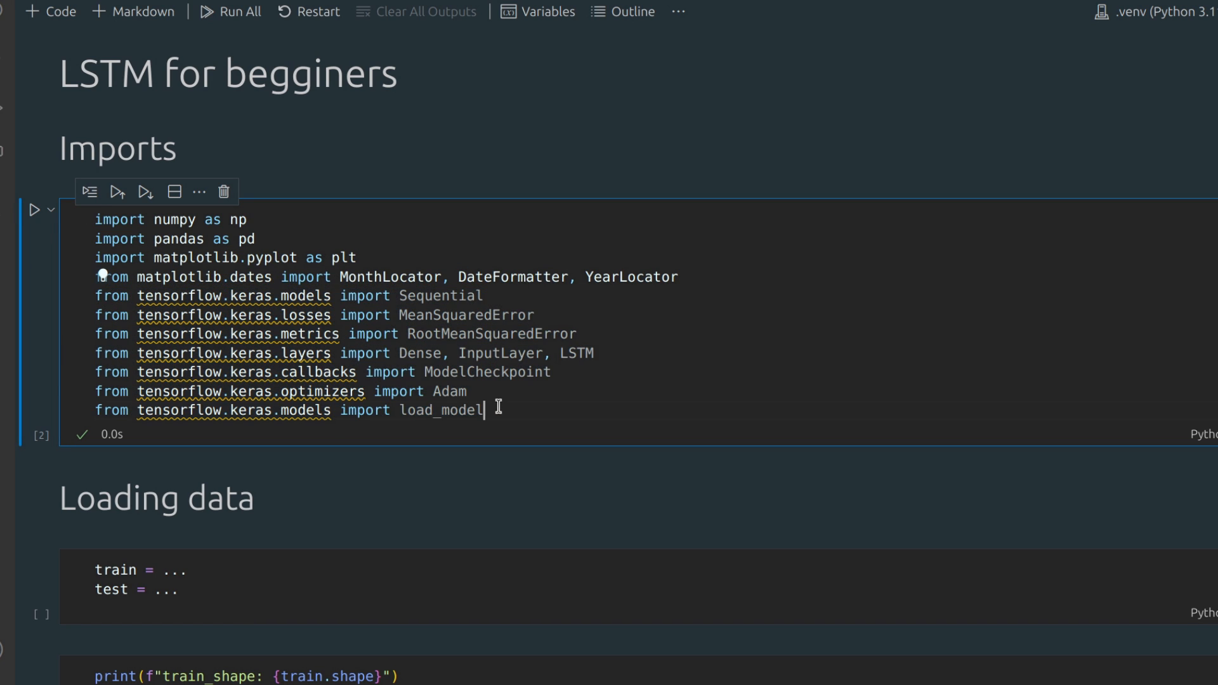
pyautogui.doubleClick(441, 410)
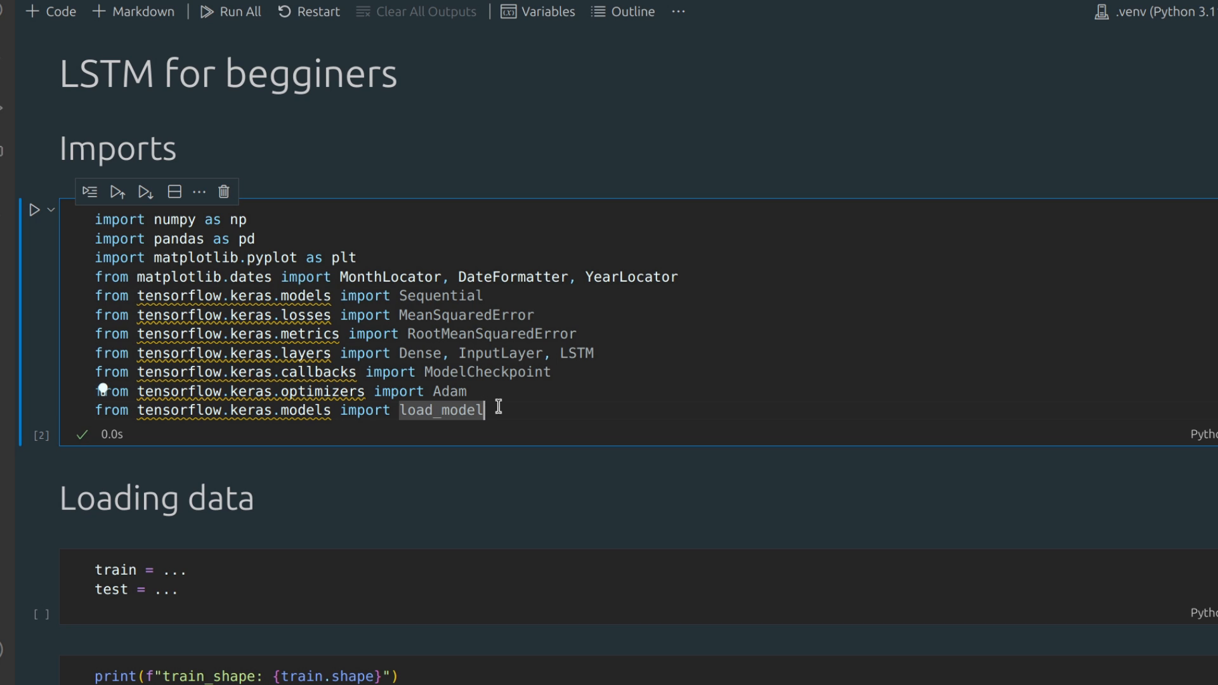
pyautogui.scroll(-3)
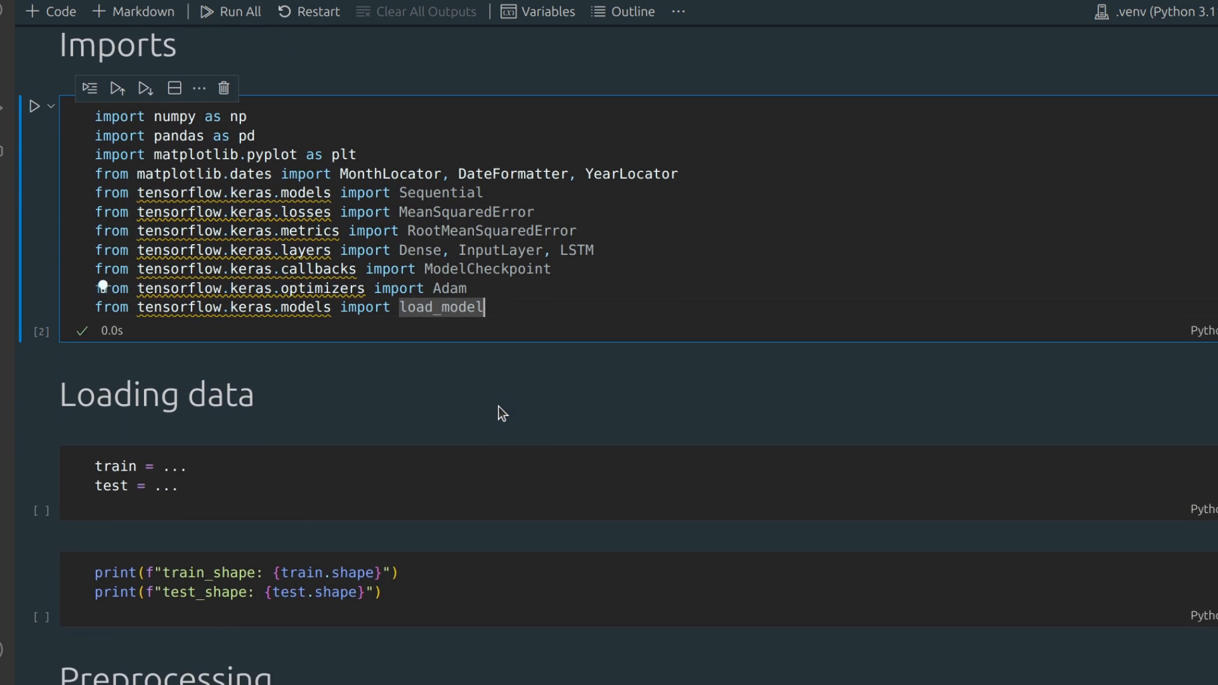
pyautogui.scroll(-3)
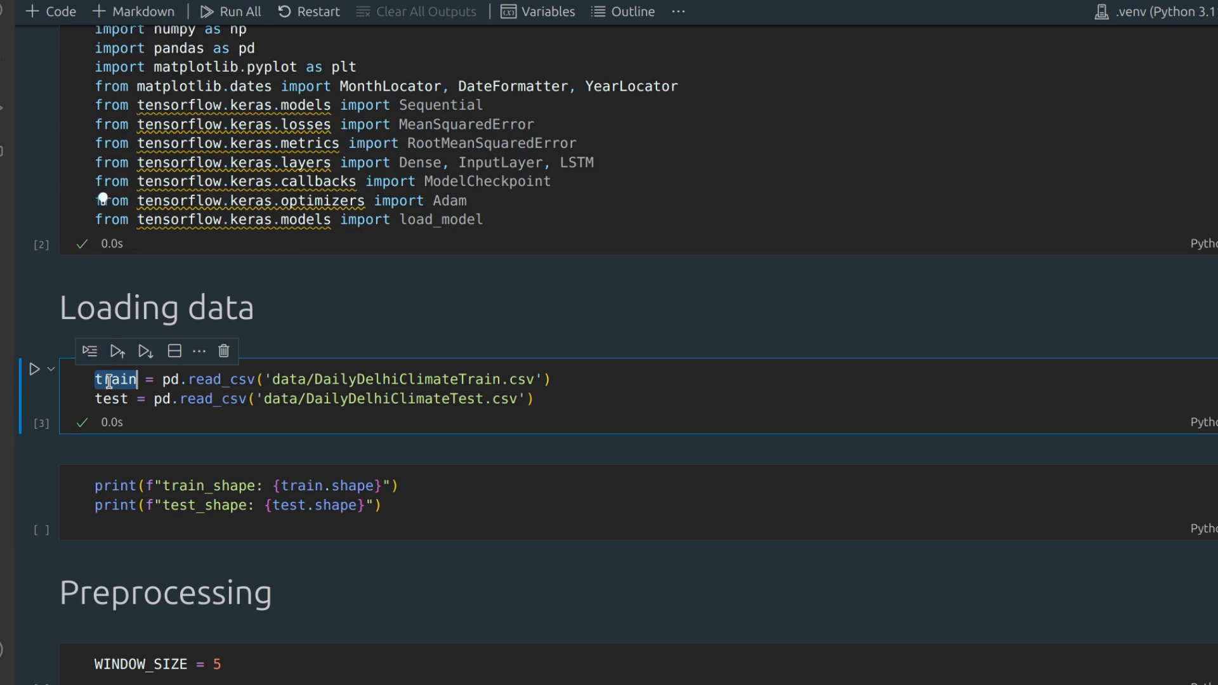
pyautogui.moveTo(111, 398)
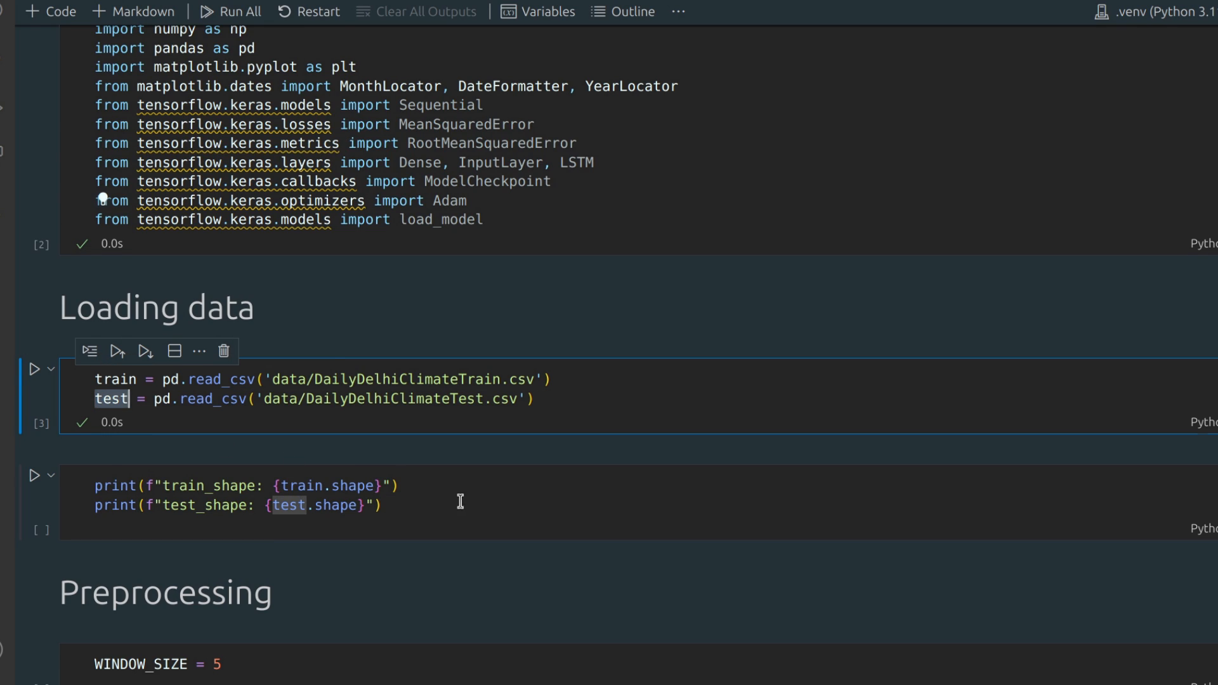
pyautogui.click(35, 475)
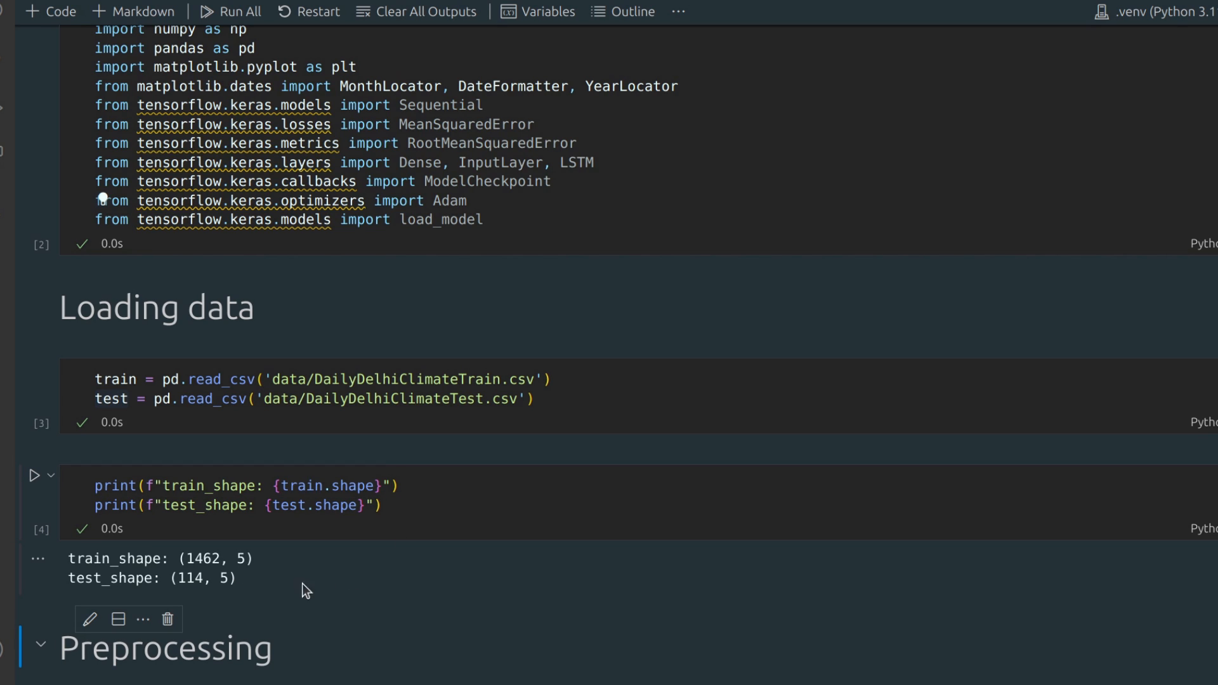
pyautogui.scroll(-3)
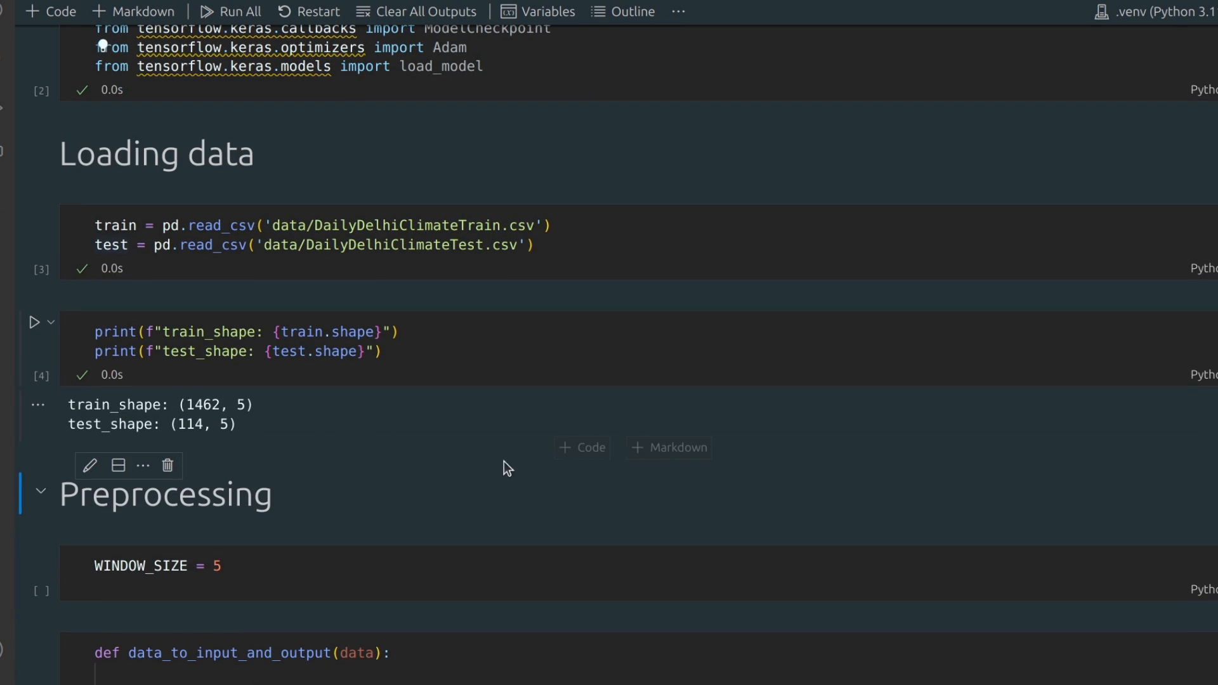
# Step: Add a train.head(10) cell and highlight its meantemp through meanpressure column headers
pyautogui.click(581, 447)
pyautogui.write('train.head(10)')
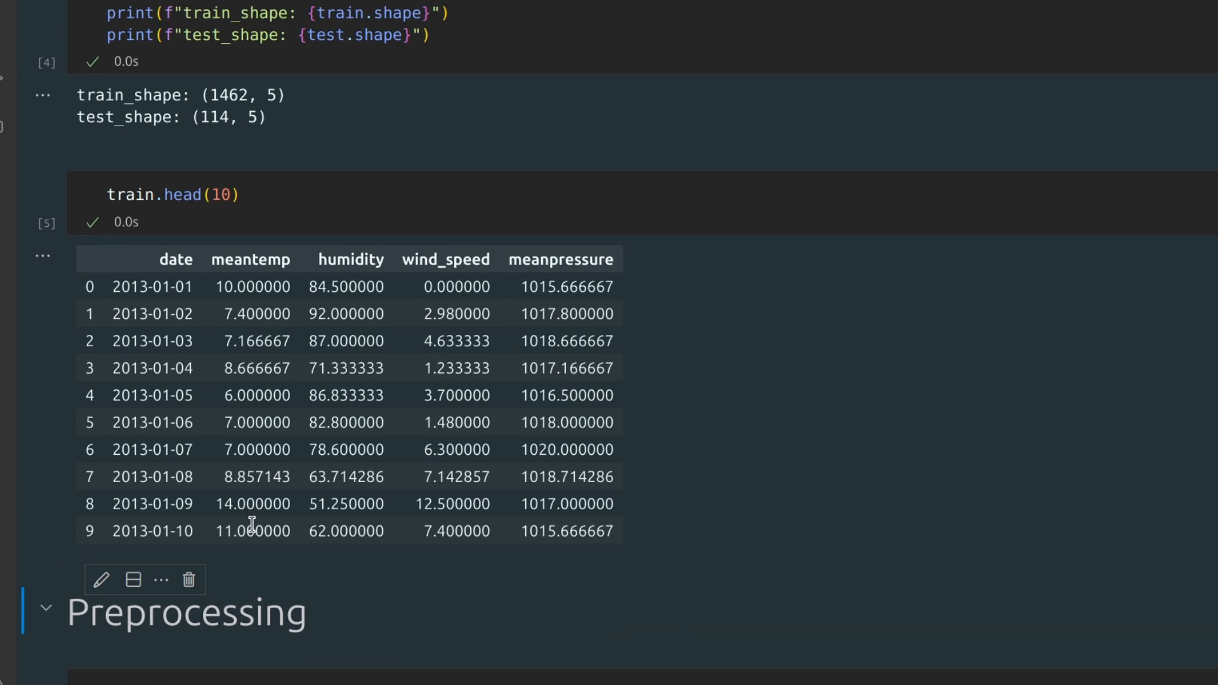
pyautogui.scroll(-3)
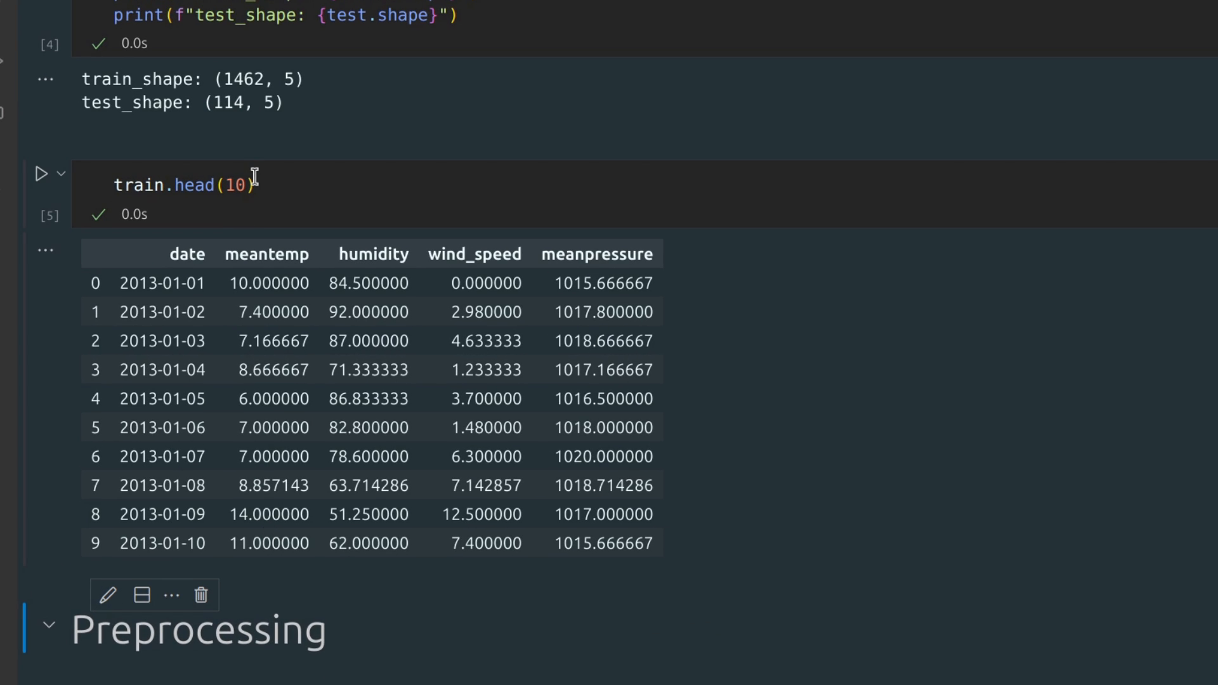
pyautogui.moveTo(186, 242)
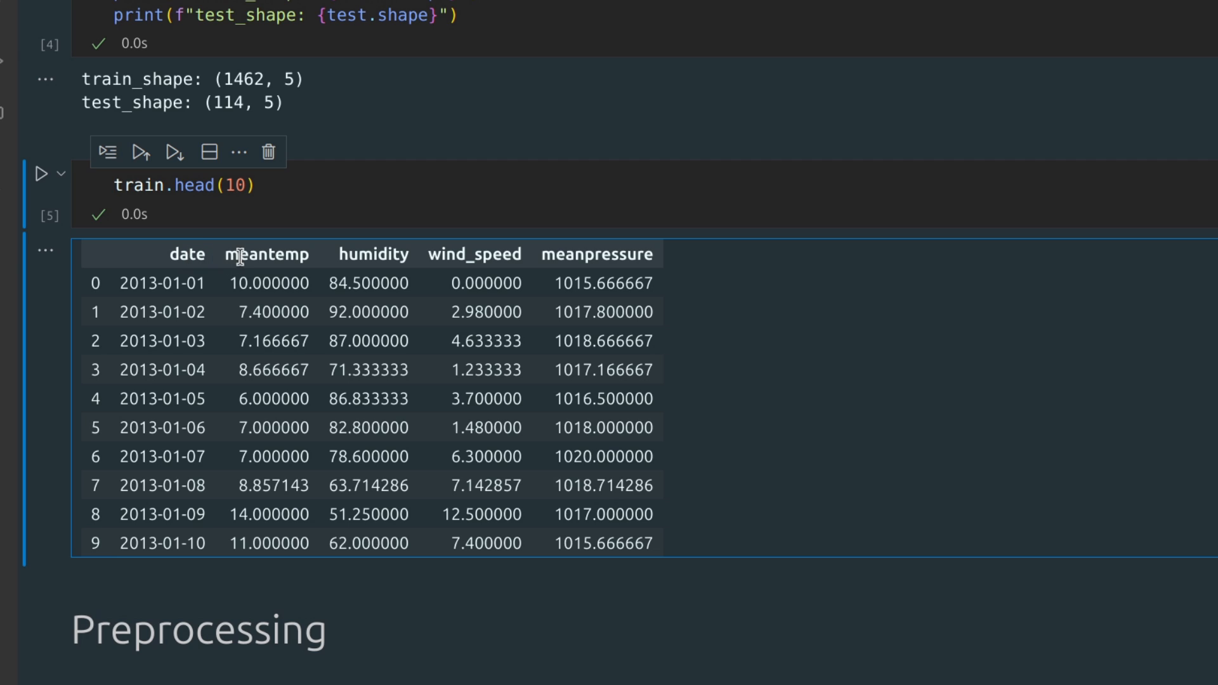
pyautogui.moveTo(233, 253); pyautogui.dragTo(637, 253)
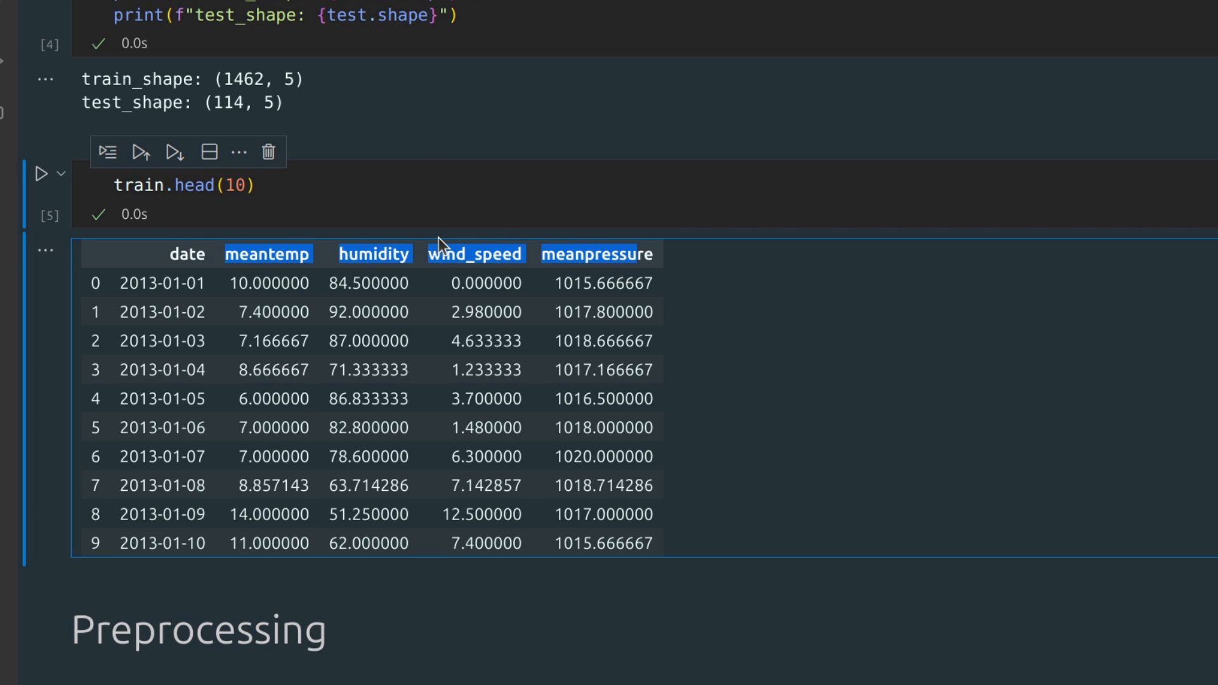
pyautogui.moveTo(277, 260)
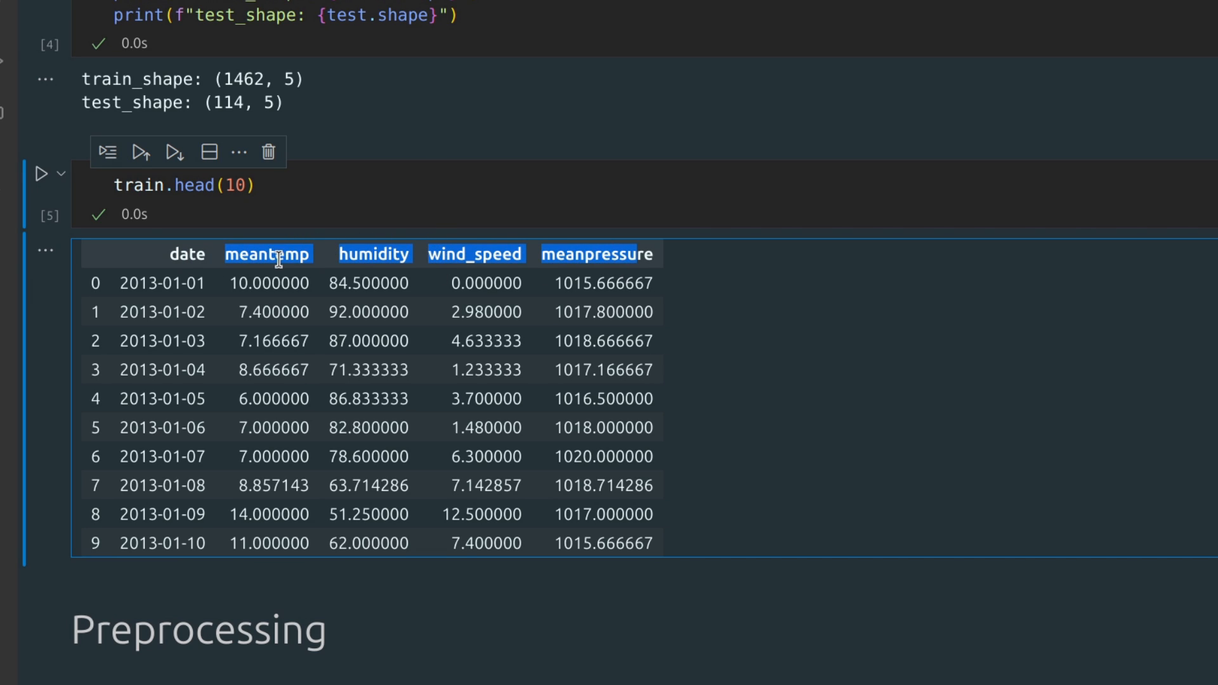
pyautogui.click(268, 253)
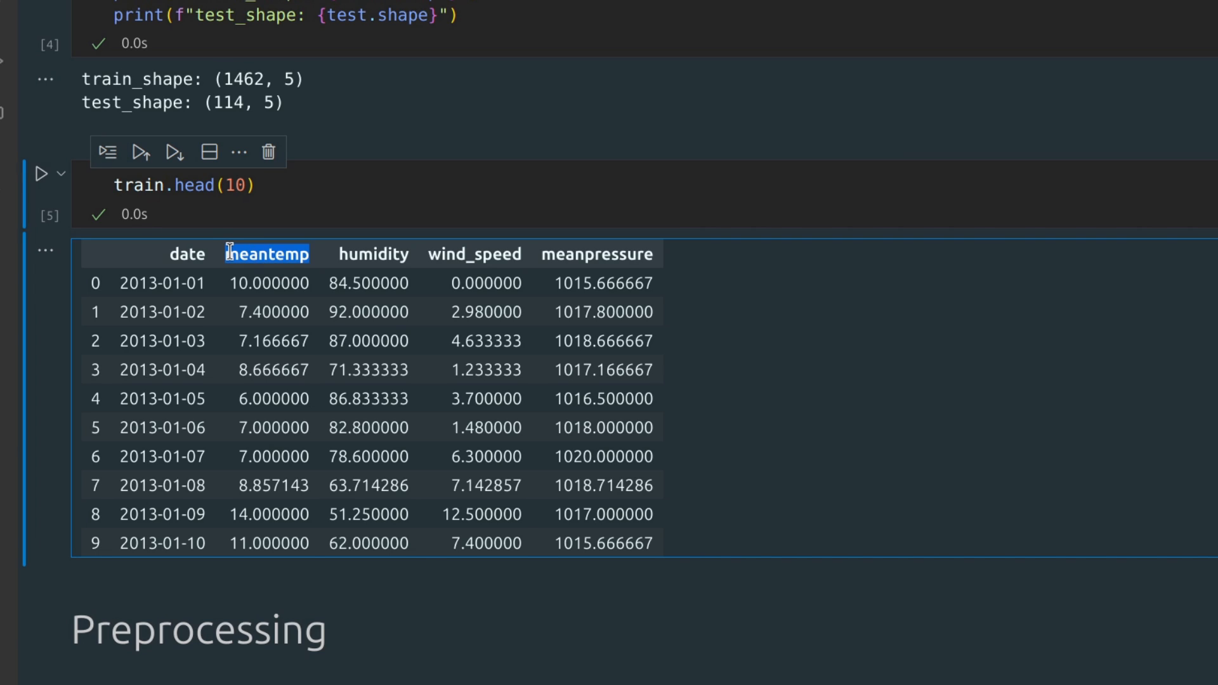
pyautogui.scroll(-3)
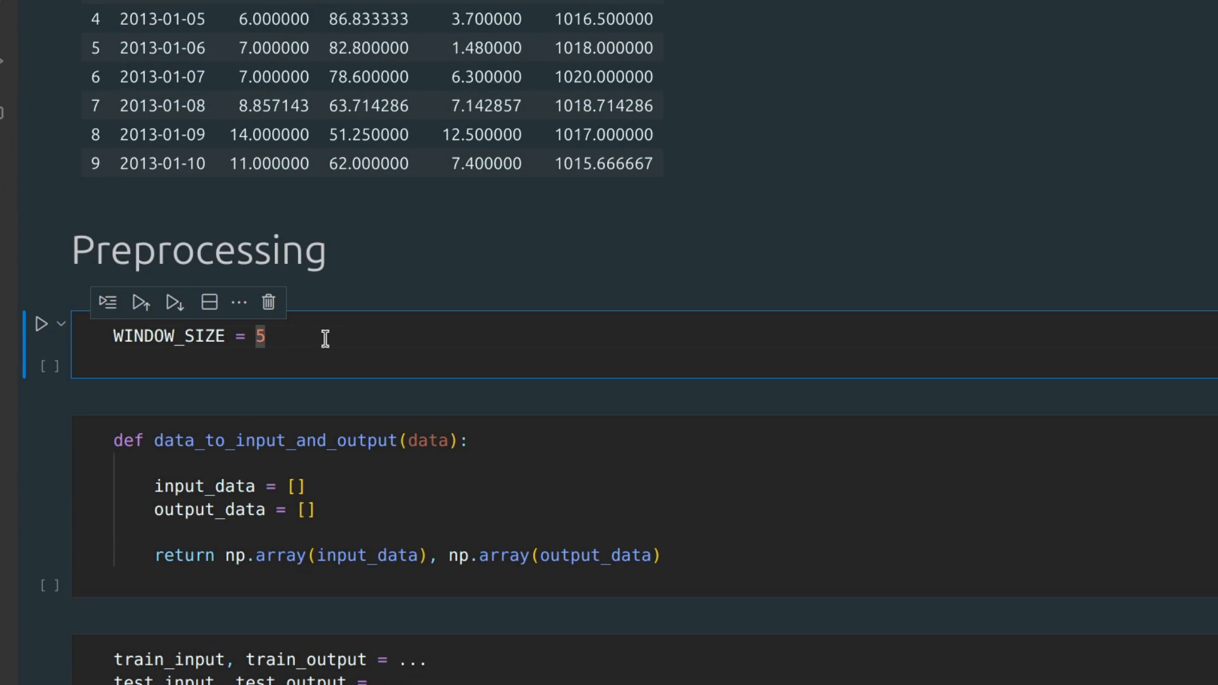
pyautogui.moveTo(323, 337)
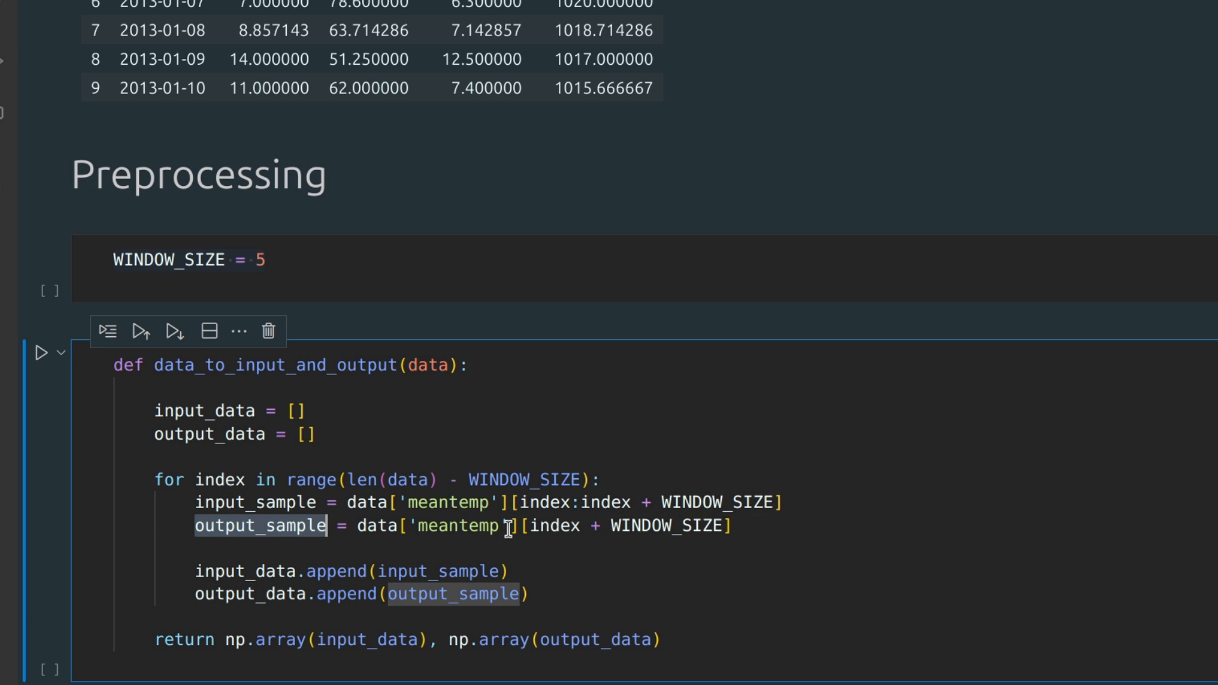
# Step: Highlight a line of the data_to_input_and_output windowing code over meantemp
pyautogui.moveTo(505, 525); pyautogui.dragTo(699, 526)
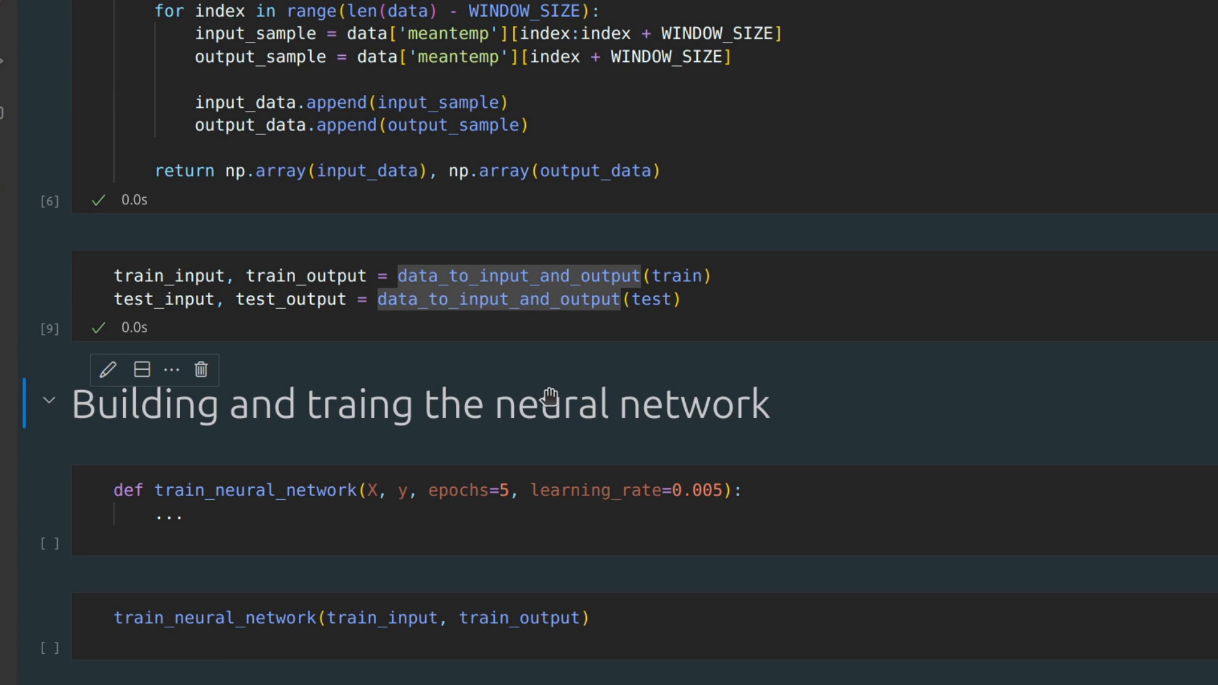
pyautogui.click(518, 519)
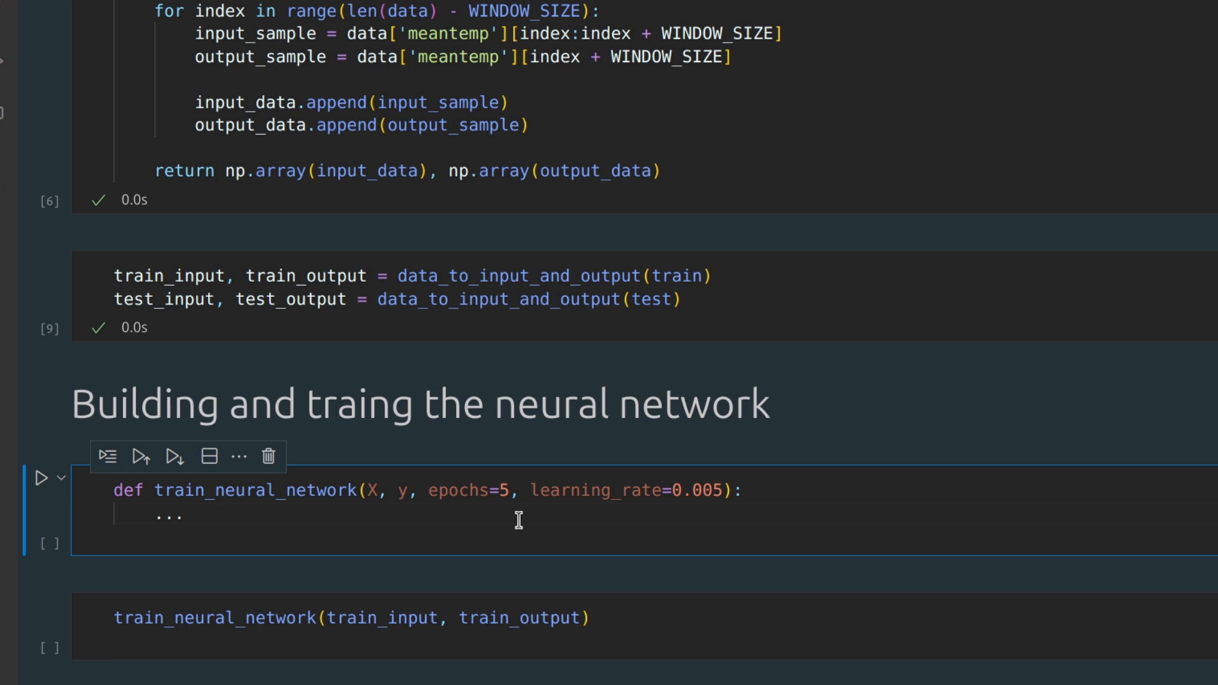
pyautogui.moveTo(441, 502)
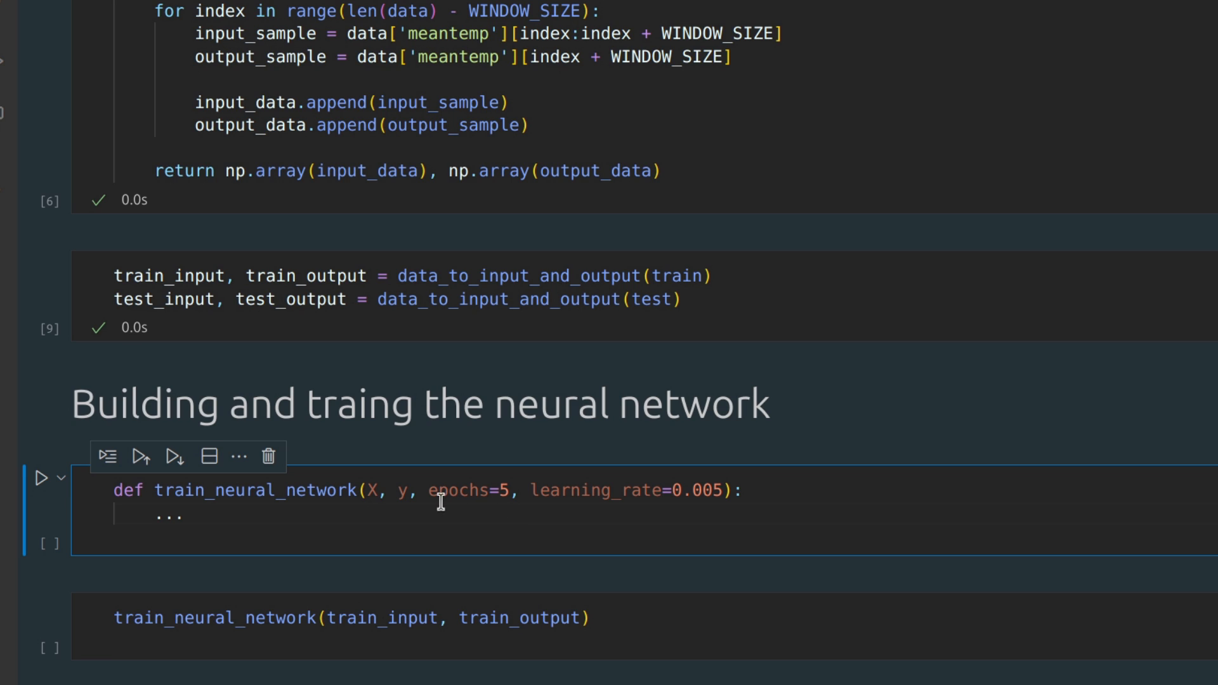
pyautogui.doubleClick(591, 490)
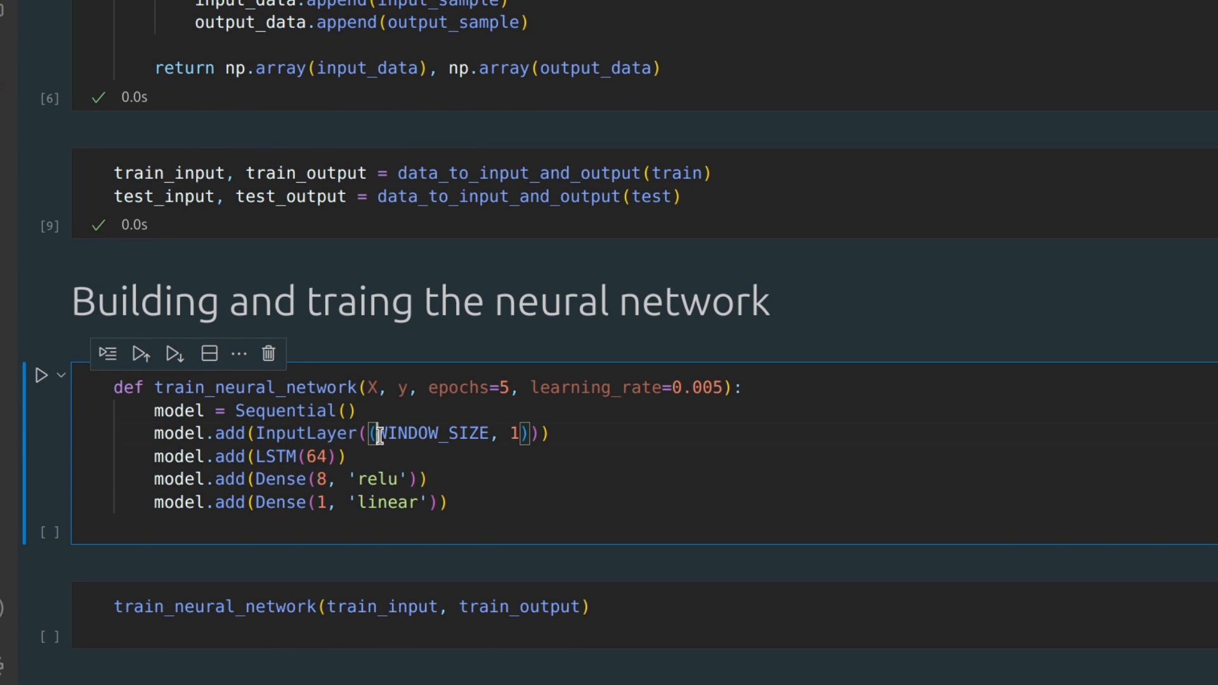
# Step: Add check_point = ModelCheckpoint('model/', save_best_only=True, monitor='loss') after the Dense layers
pyautogui.moveTo(373, 433); pyautogui.dragTo(536, 433)
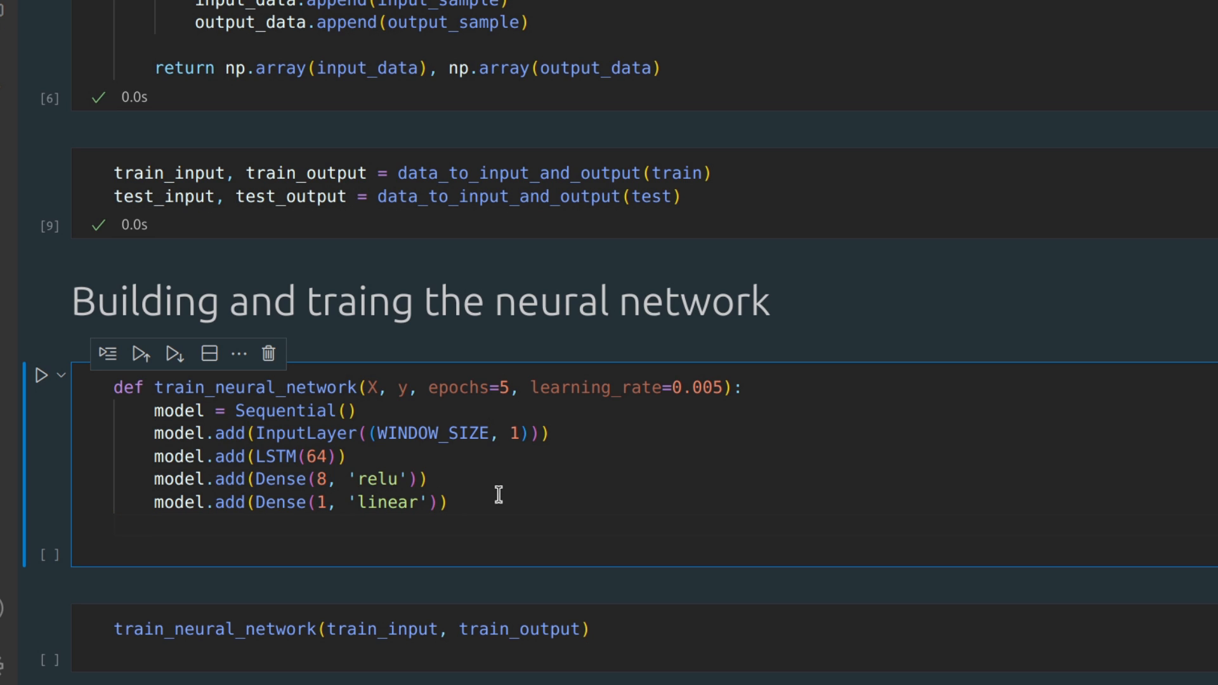
pyautogui.write("chech_point = ModelCheckpoint('model/', save_best_only=True, monitor='loss')")
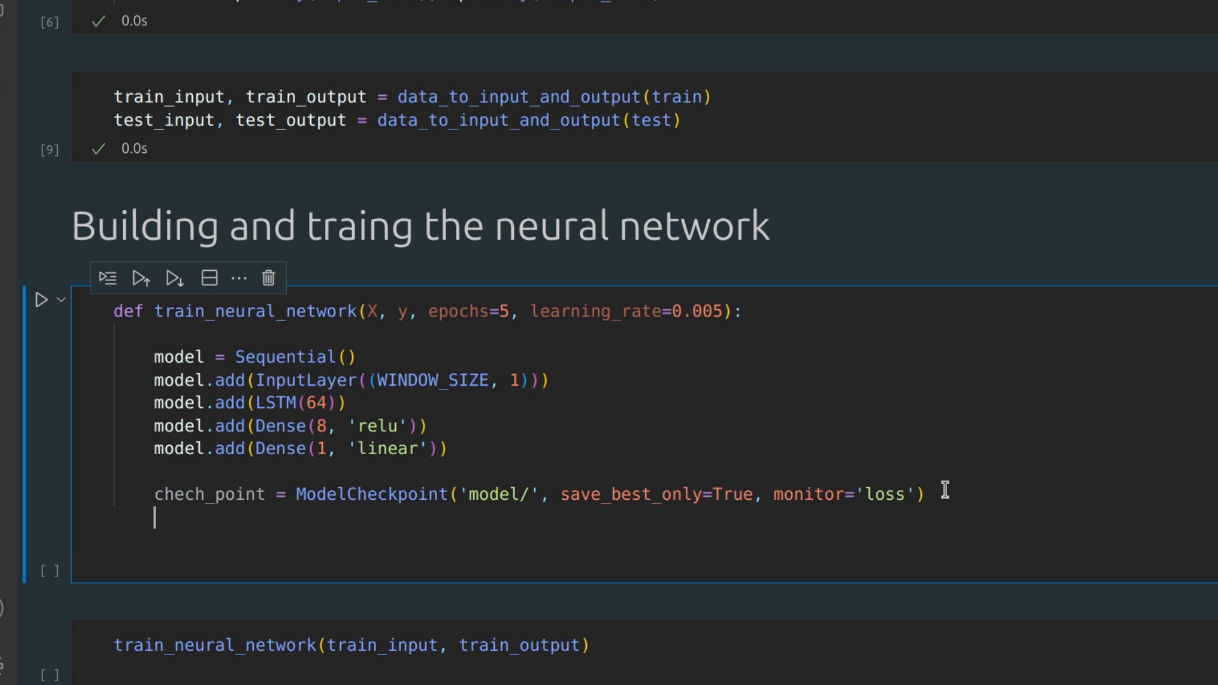
# Step: Compile the model with MeanSquaredError loss and Adam, then run five-epoch training
pyautogui.write('model.compile(loss=MeanSquaredError(), optimizer=Adam(learning_rate=learning_rate), metrics=[RootMeanSquaredError()])')
pyautogui.write('model.fit(X, y, epochs=epochs, callbacks=[check_point])')
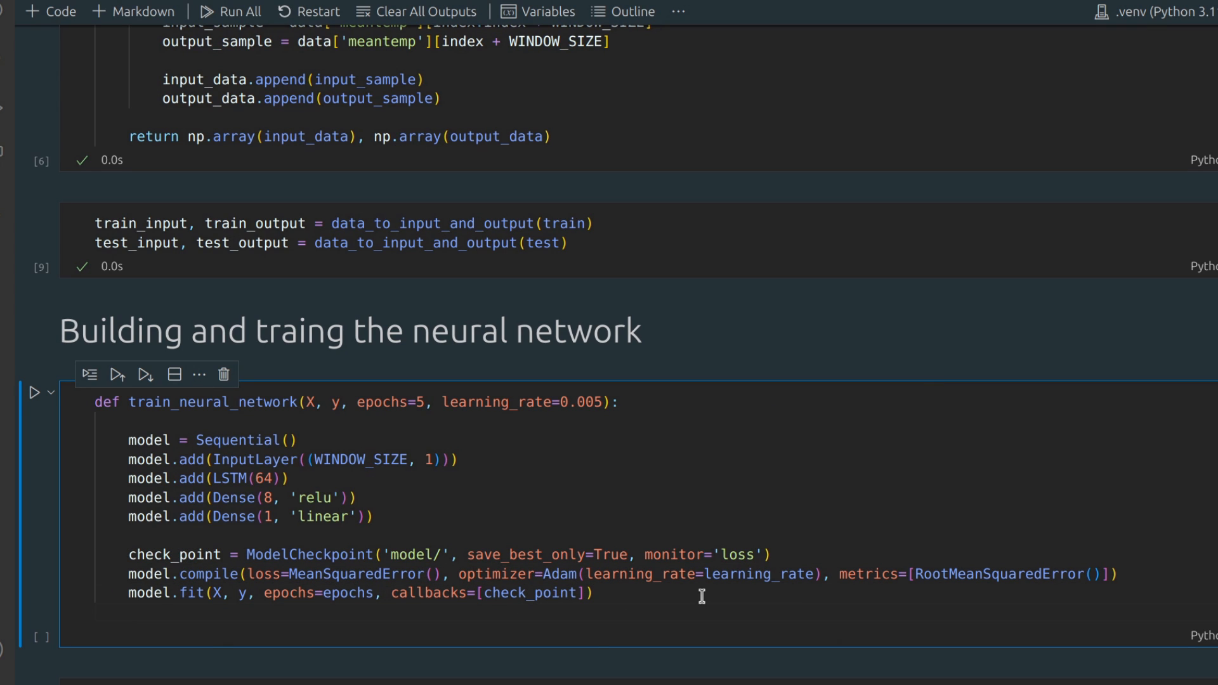
pyautogui.click(34, 391)
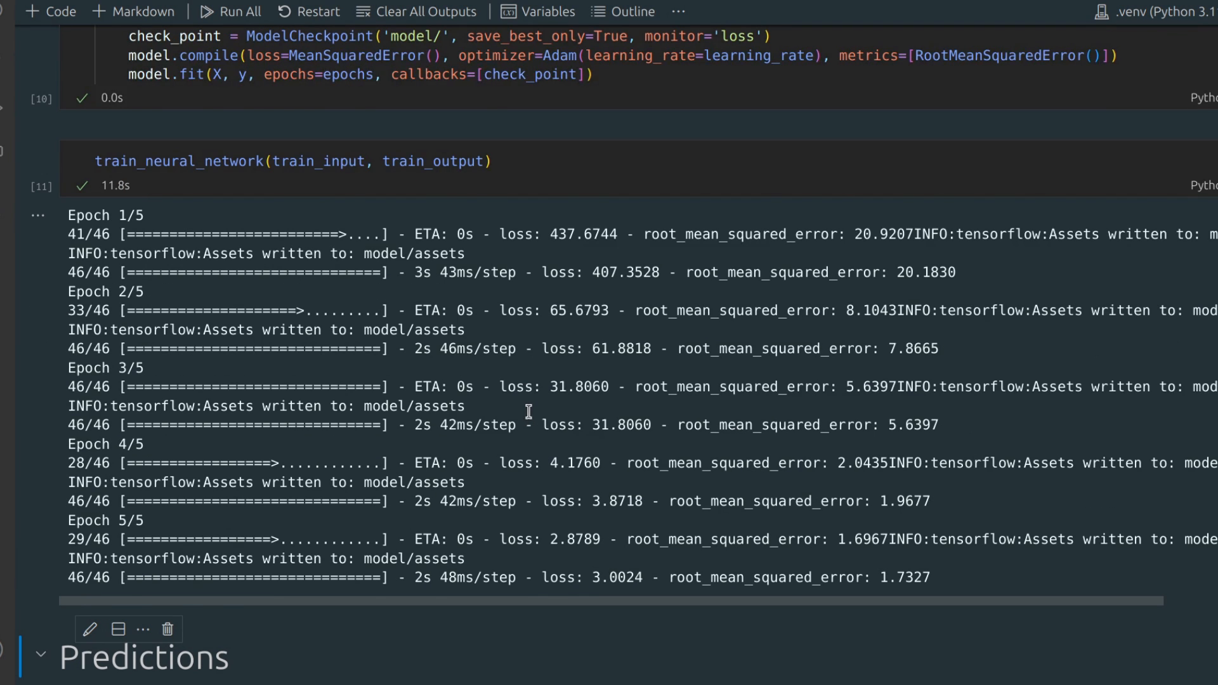
# Step: Type the model-loading line under Predictions, check the 'model/' checkpoint path, and begin the train plot
pyautogui.scroll(-3)
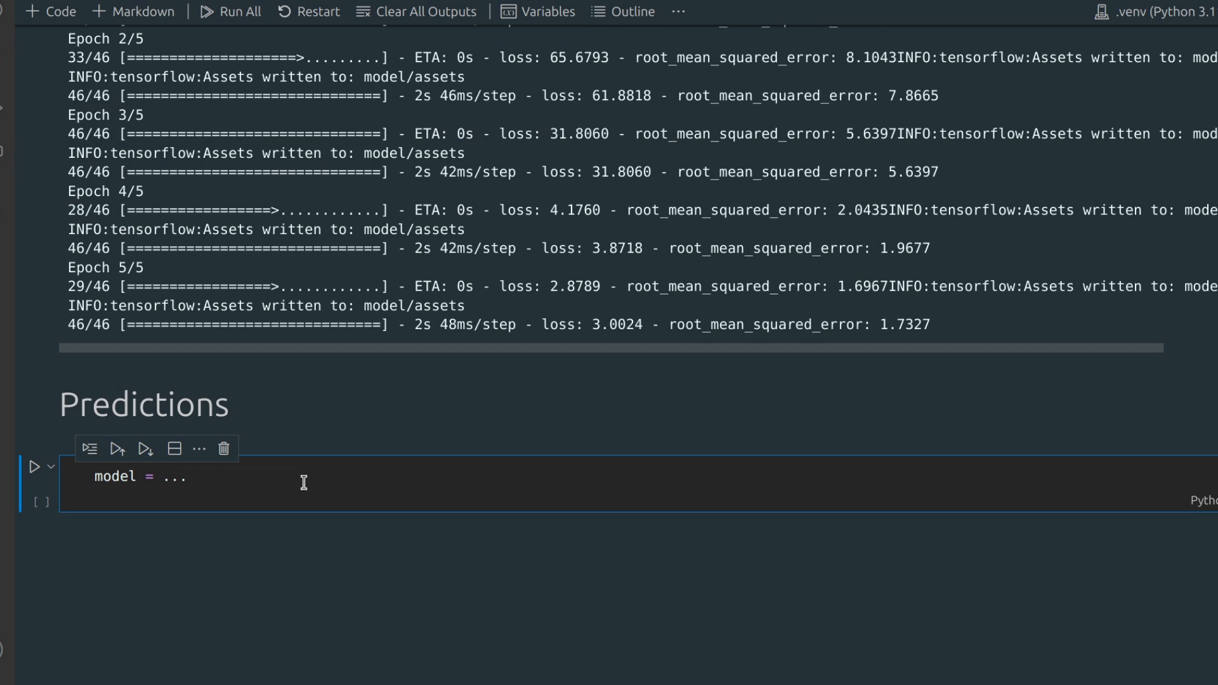
pyautogui.moveTo(283, 481)
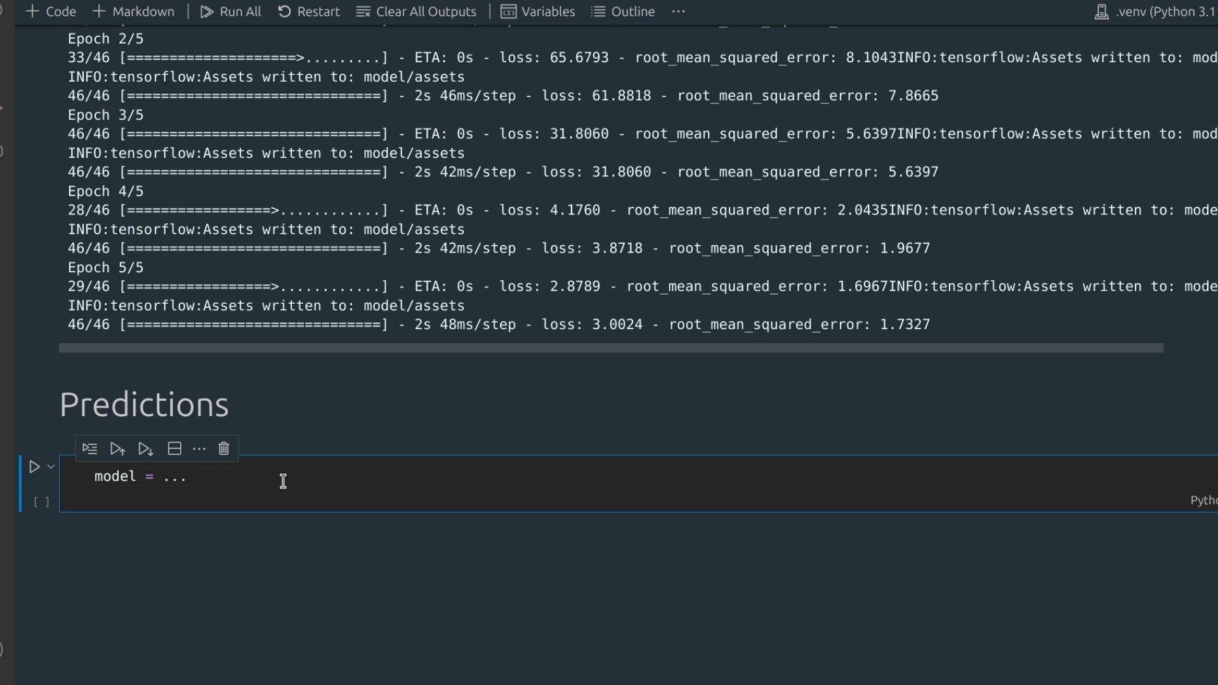
pyautogui.write('load')
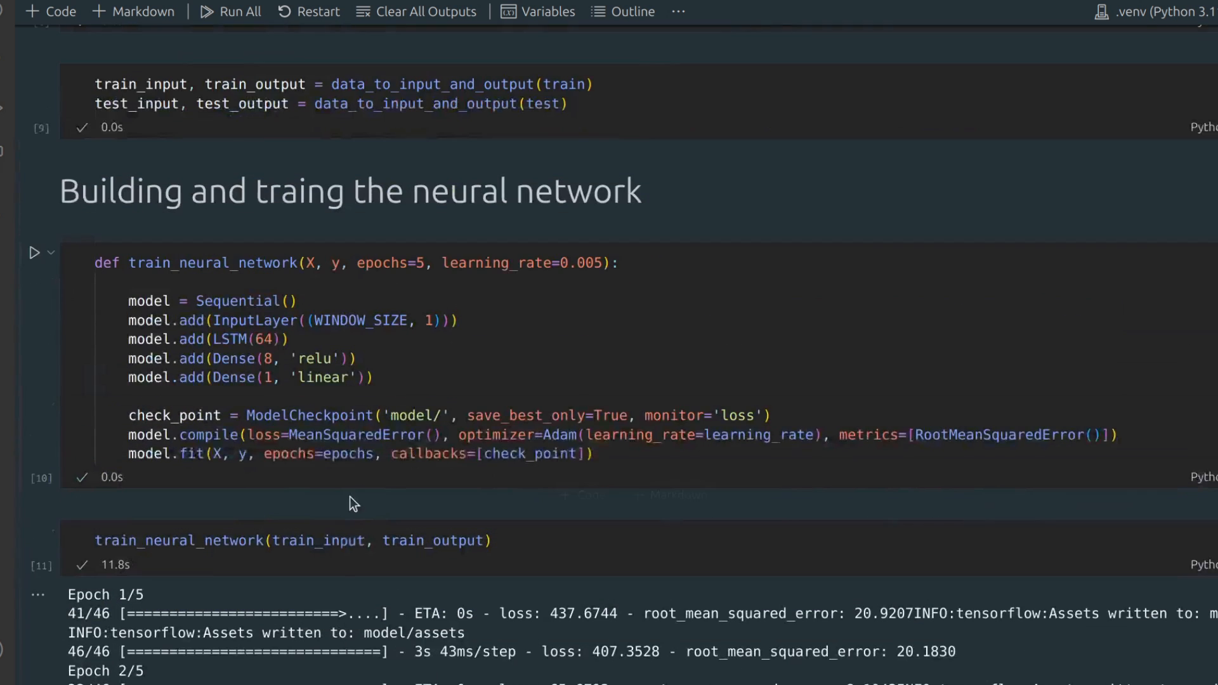
pyautogui.doubleClick(415, 415)
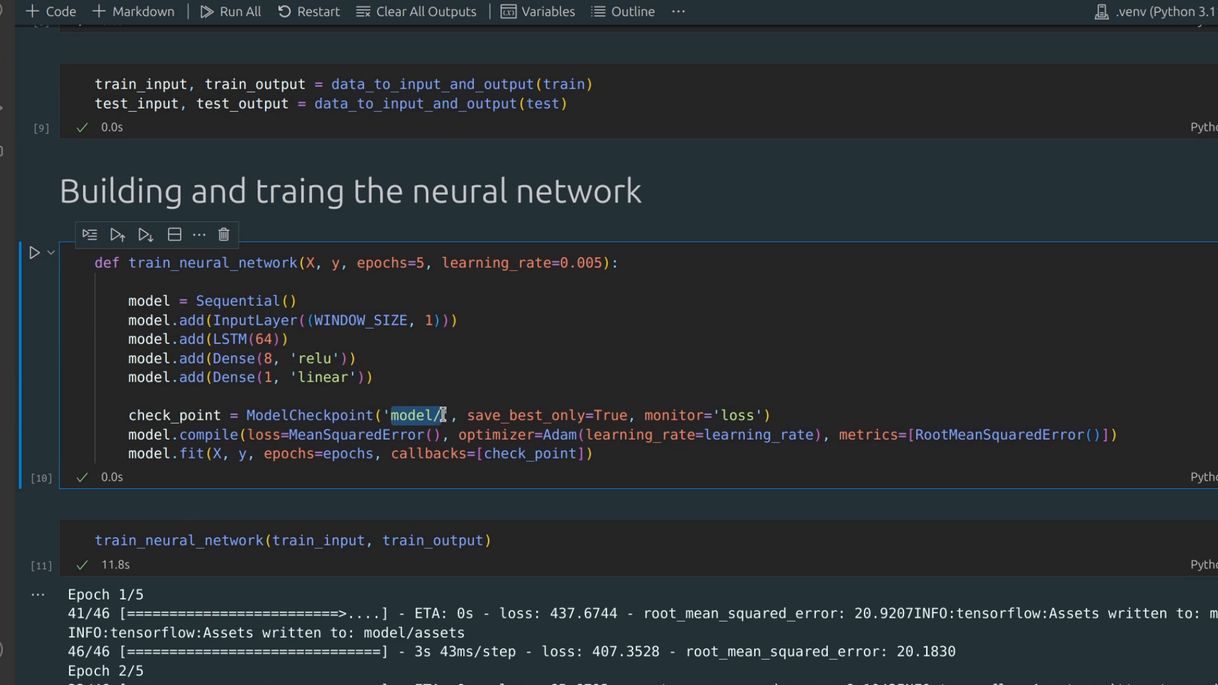
pyautogui.scroll(-3)
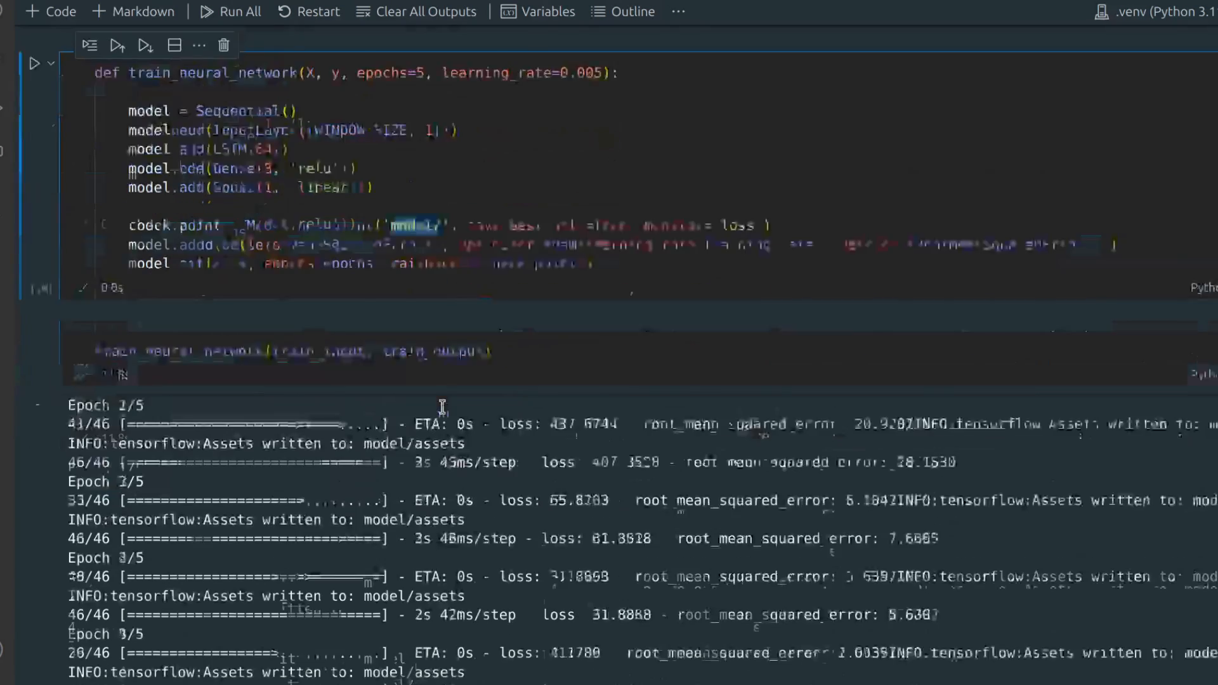
pyautogui.write("train_period = train[0:len(train) - WINDOW_SIZE]['date")
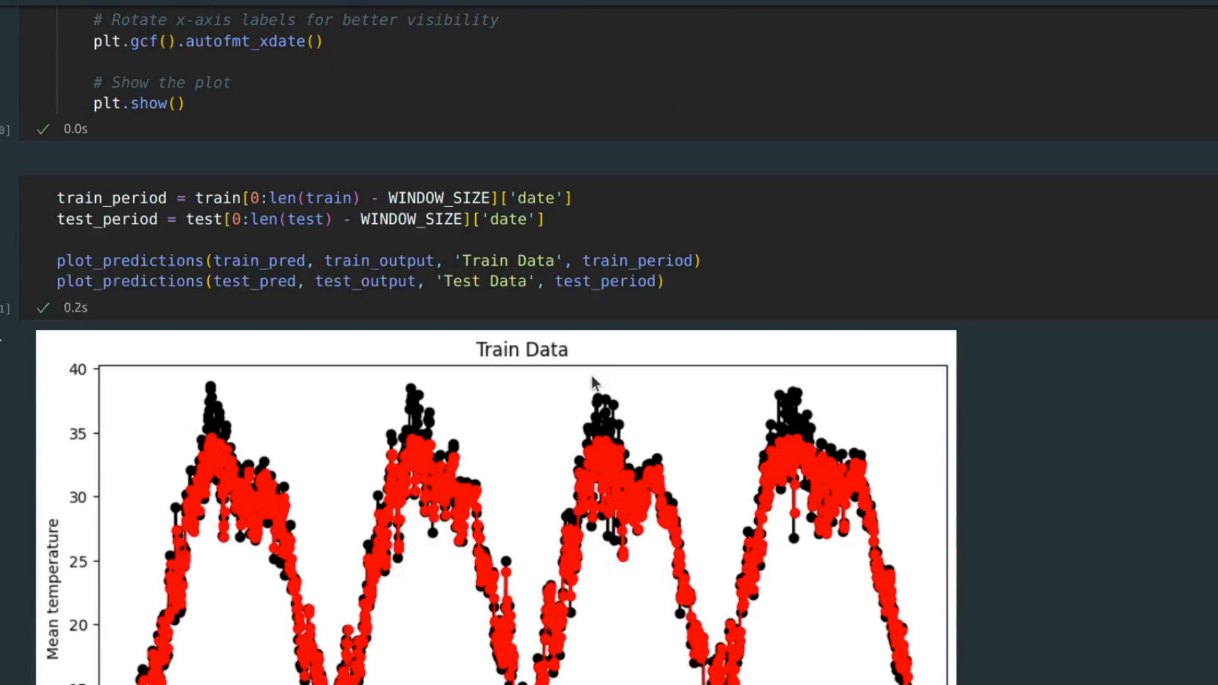
# Step: Scroll through the Train Data and Test Data predicted-versus-true temperature charts
pyautogui.scroll(-3)
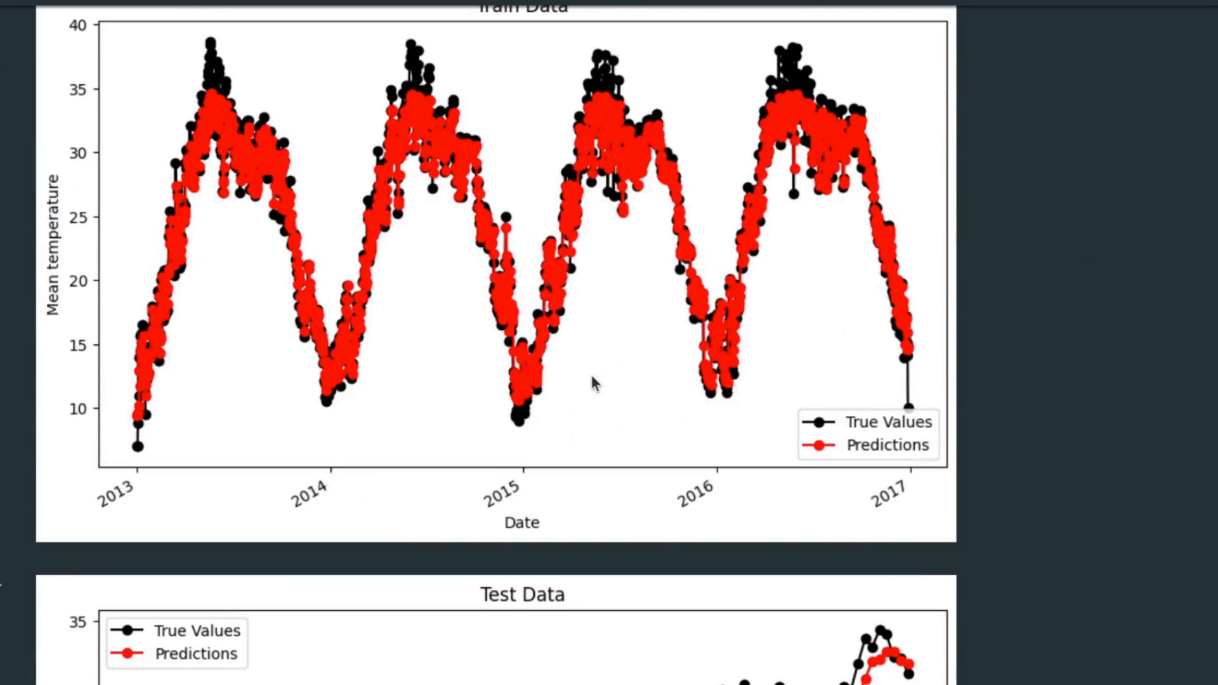
pyautogui.scroll(-3)
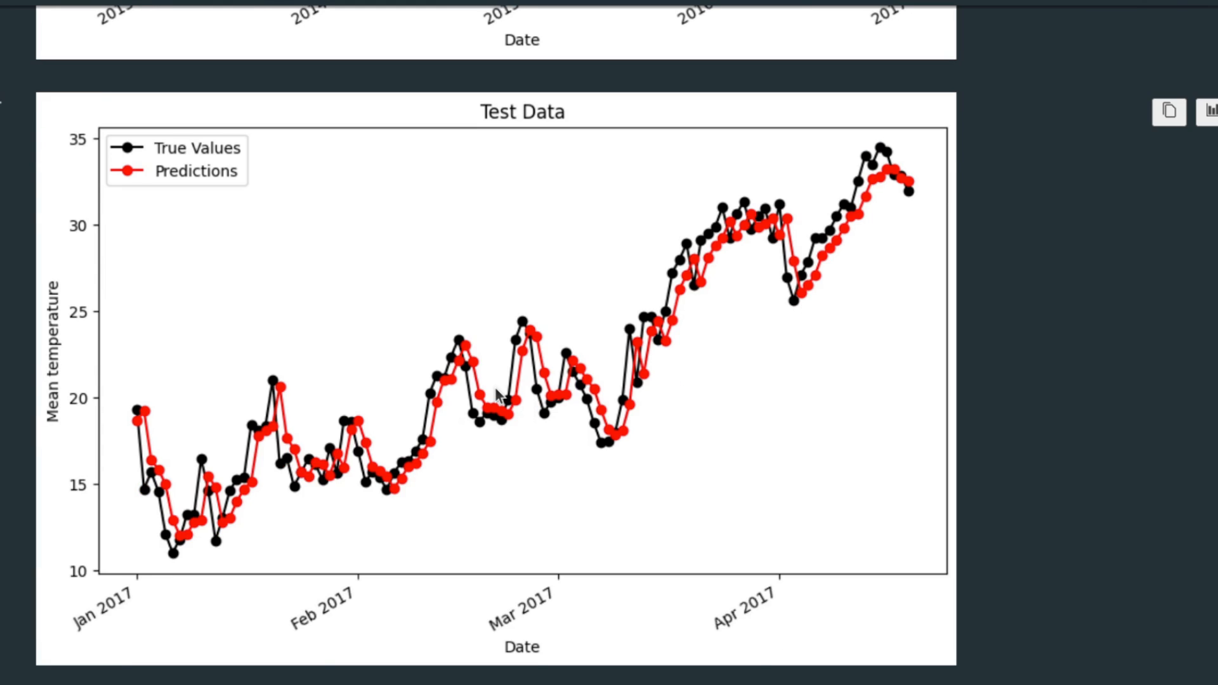
pyautogui.scroll(3)
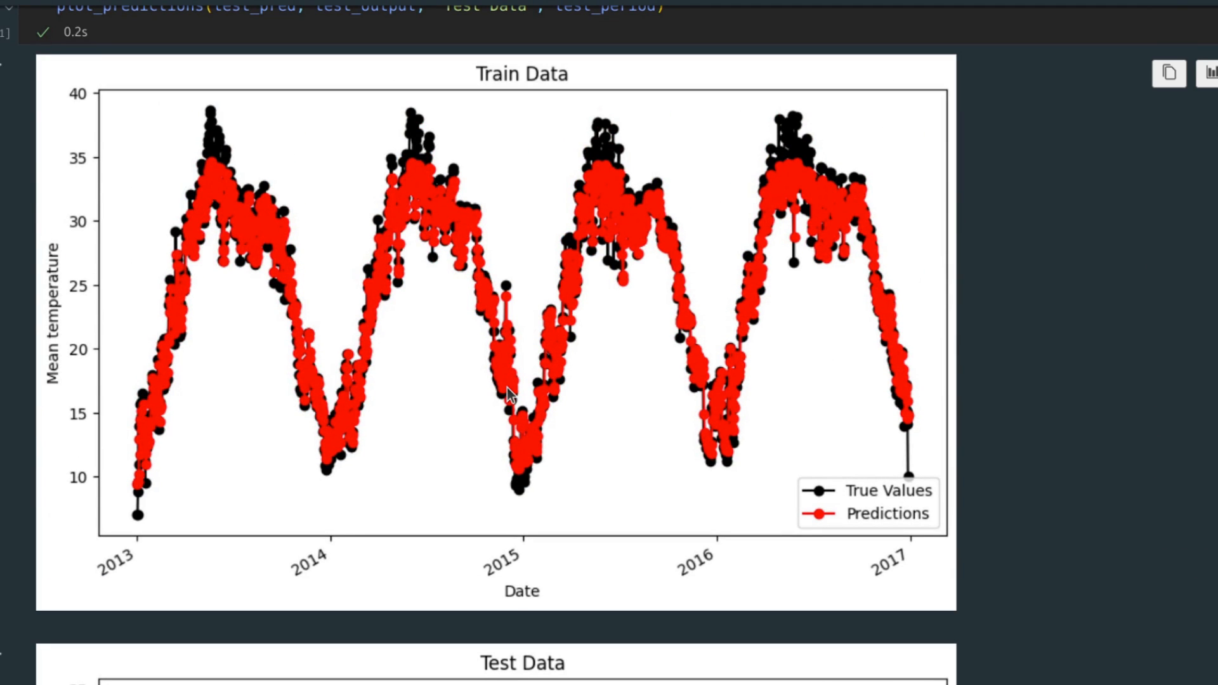
pyautogui.scroll(-3)
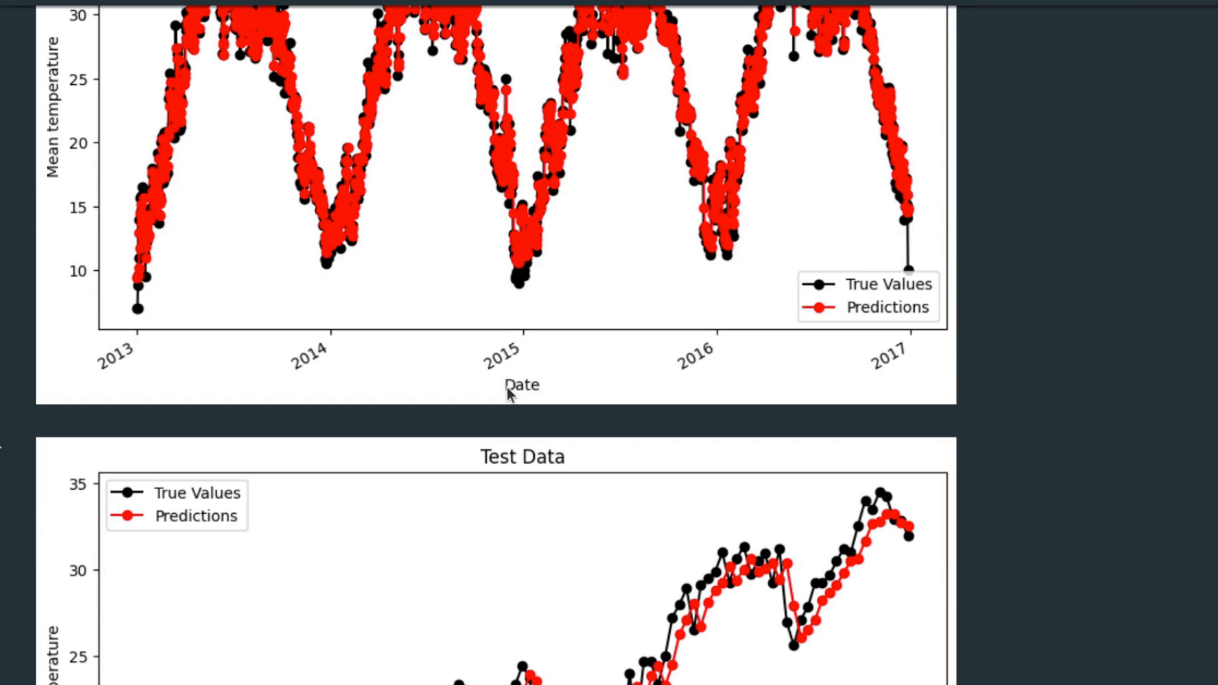
pyautogui.scroll(-3)
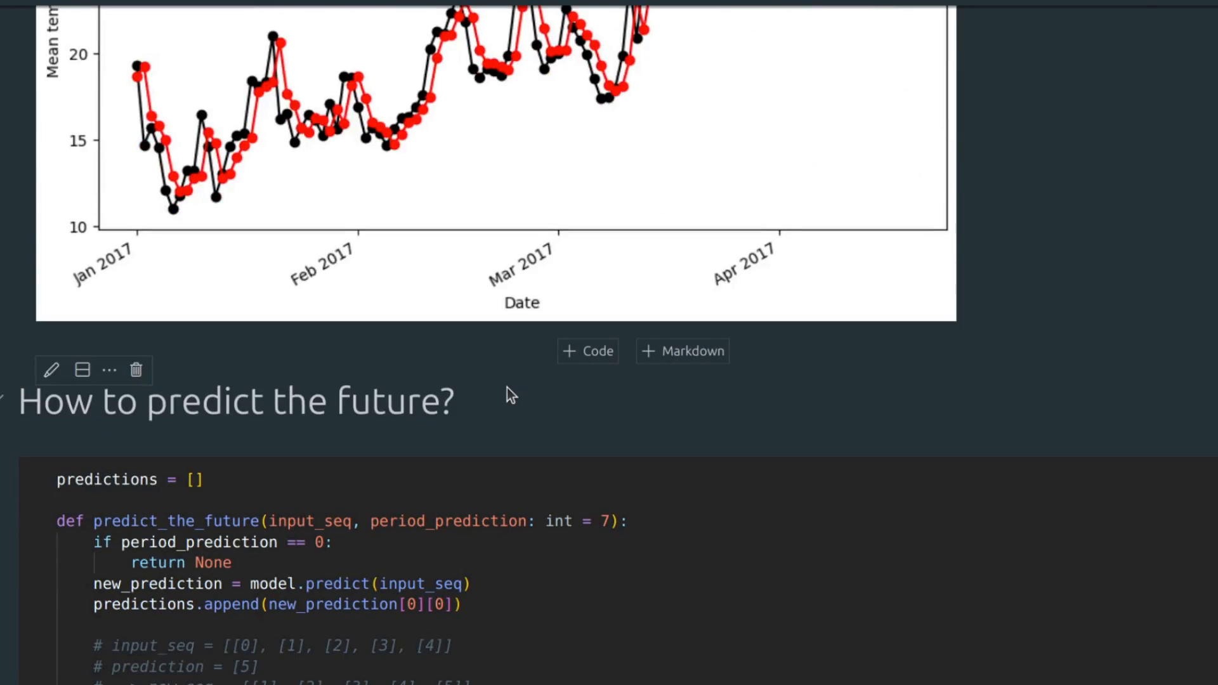
# Step: Scroll to the future-forecast section and highlight a line of predict_the_future code
pyautogui.scroll(-3)
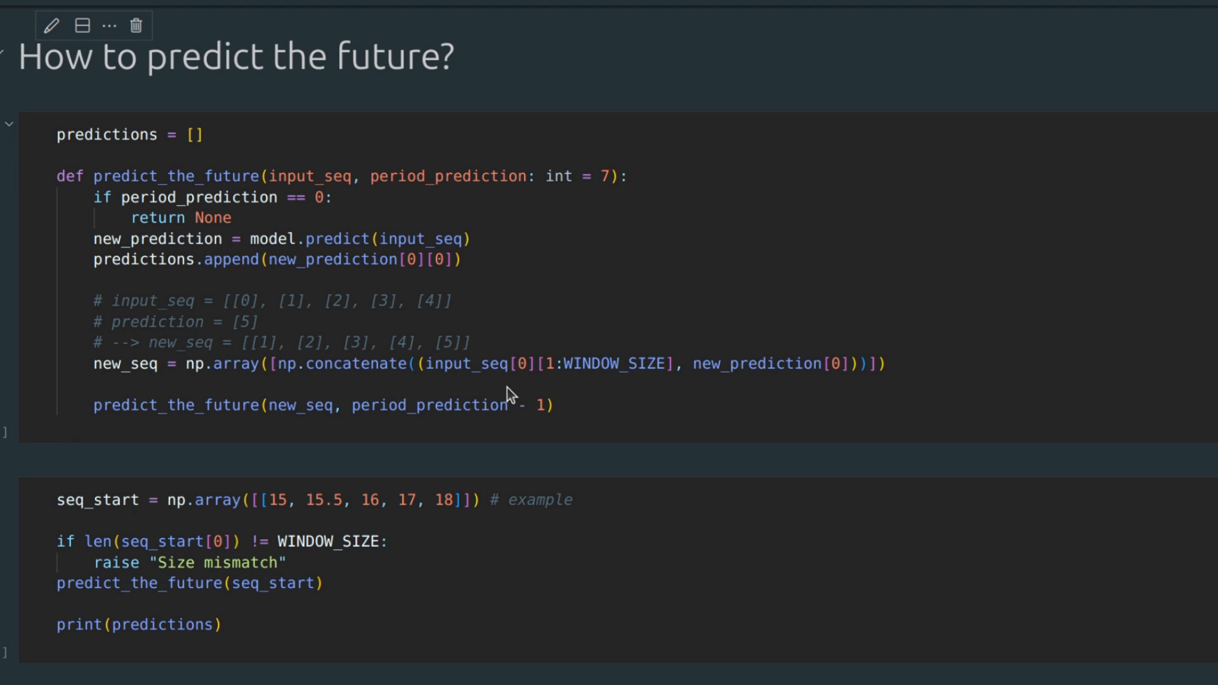
pyautogui.moveTo(229, 499); pyautogui.dragTo(573, 499)
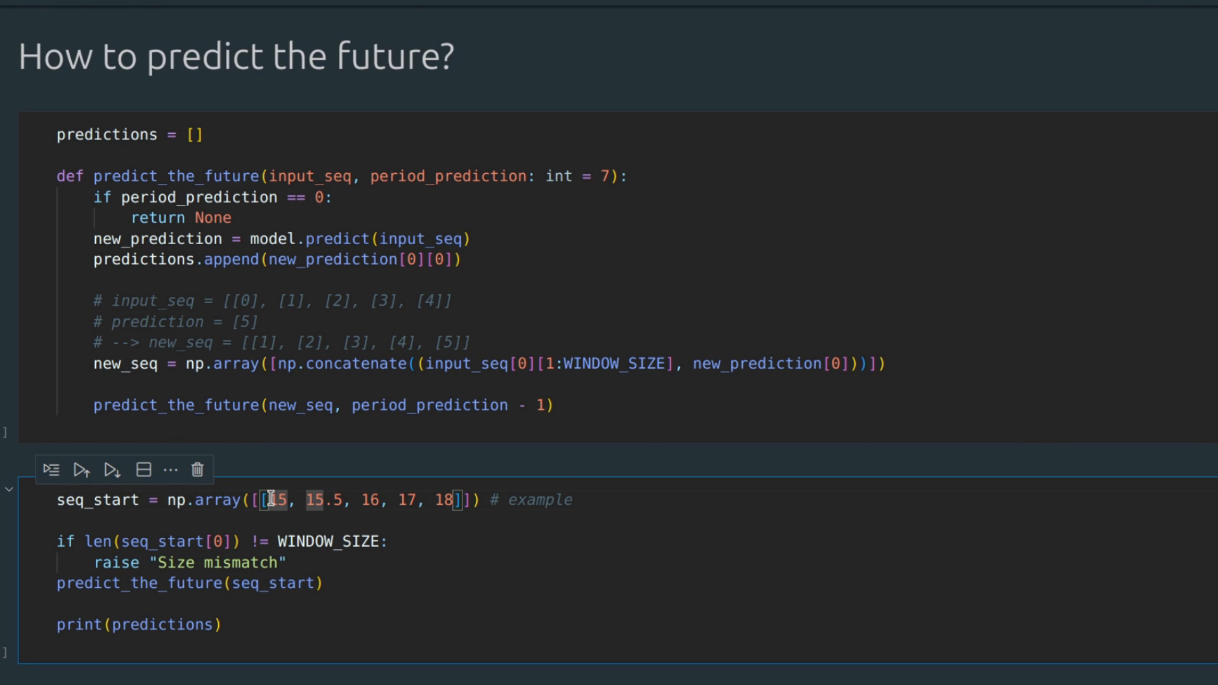
pyautogui.moveTo(537, 490)
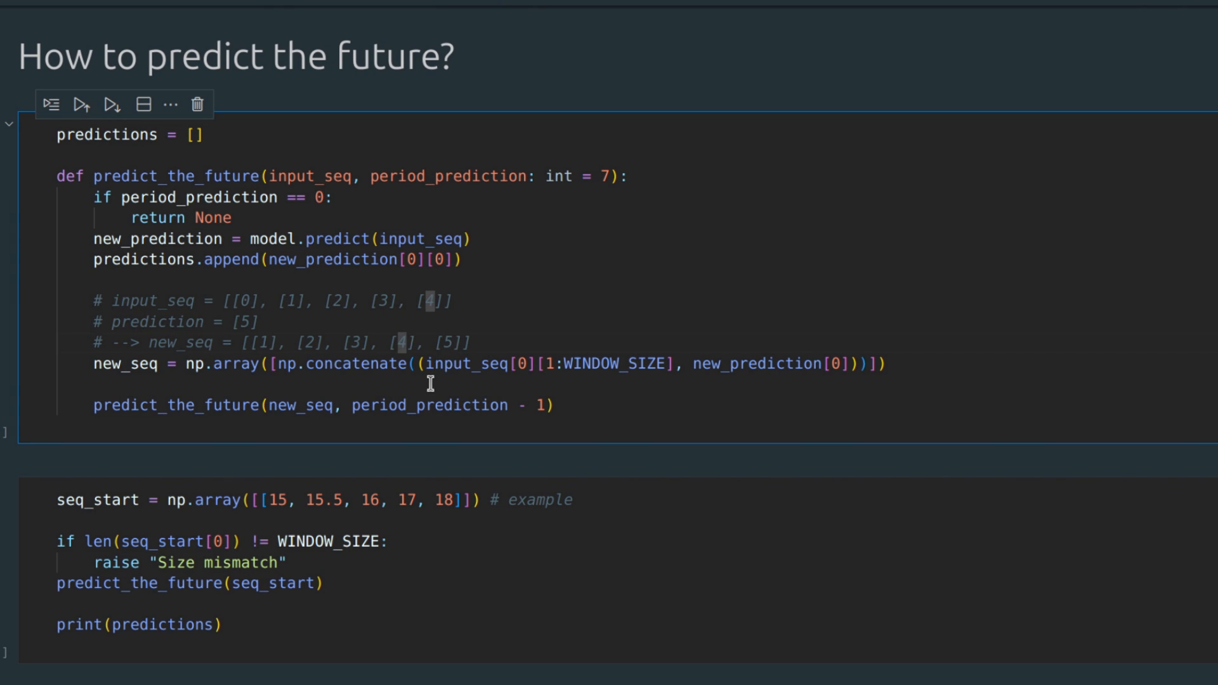
pyautogui.moveTo(462, 363)
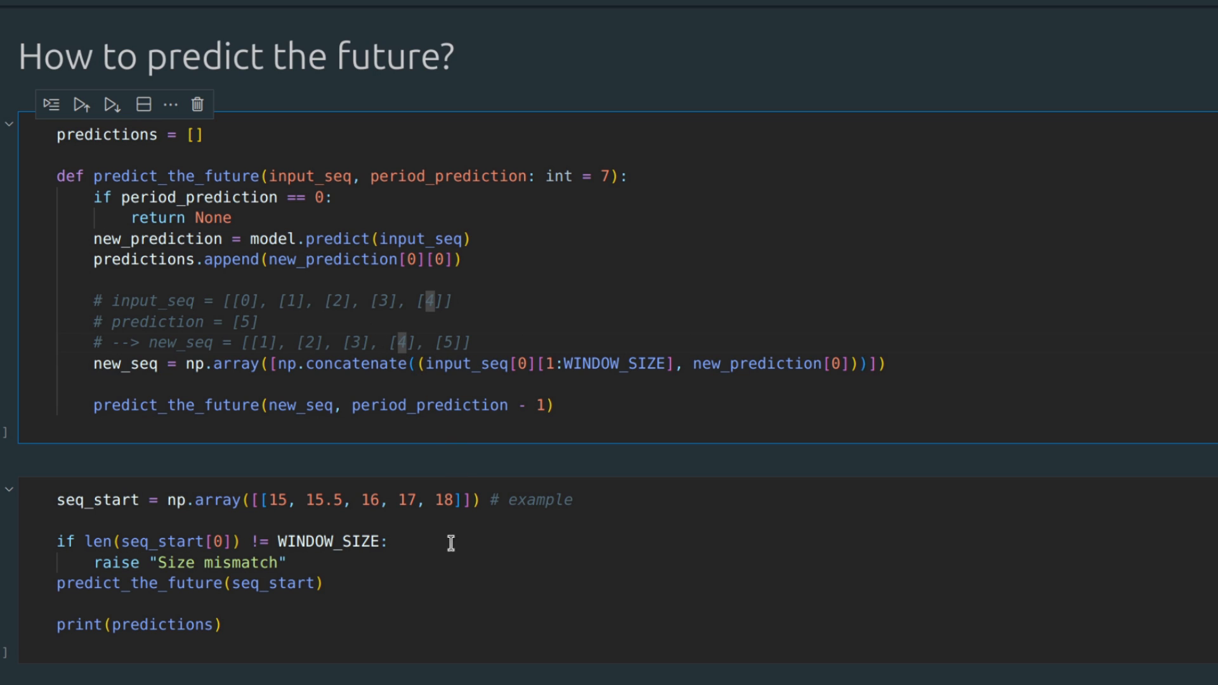
pyautogui.moveTo(404, 599)
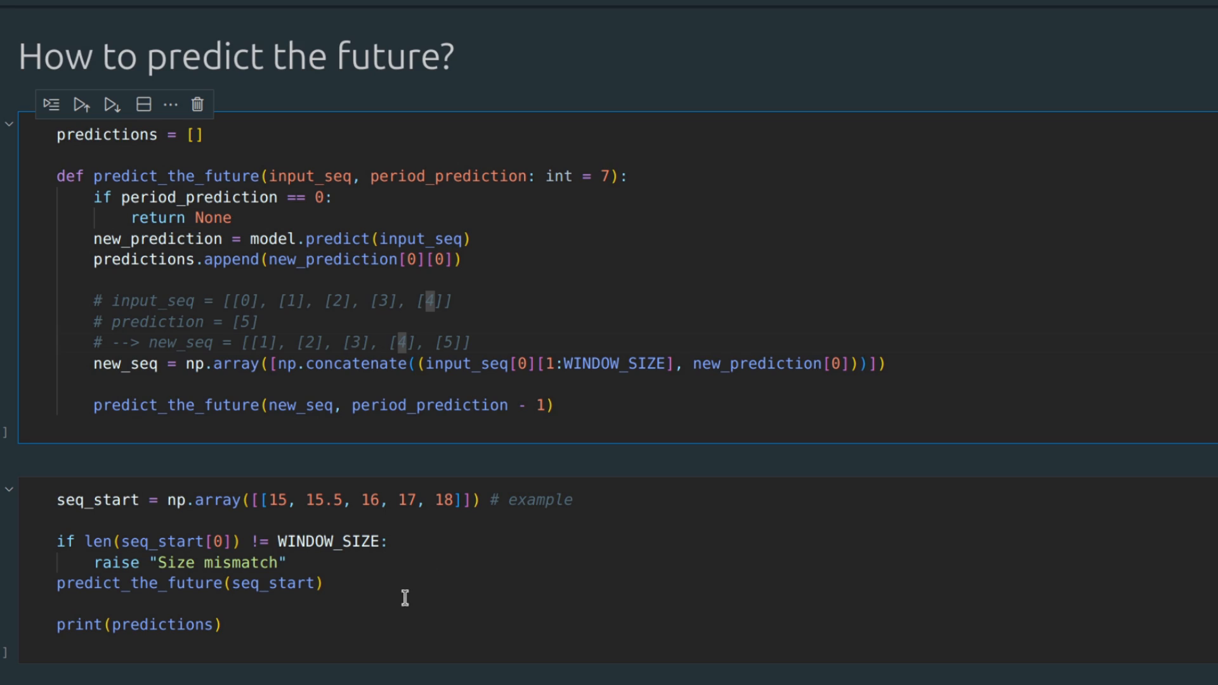